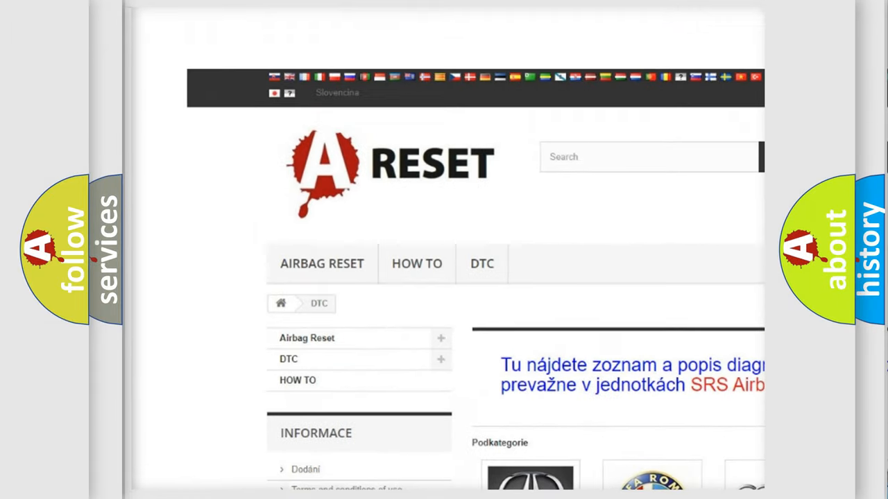
pyautogui.scroll(-3)
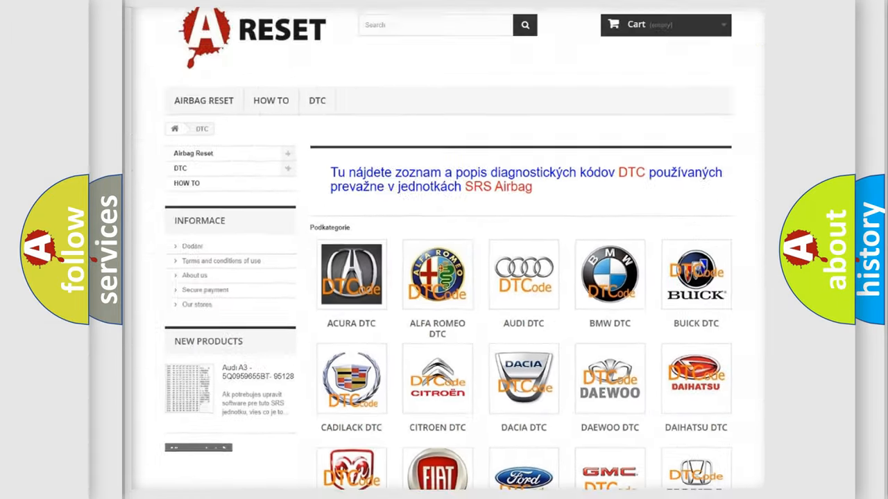
pyautogui.scroll(-3)
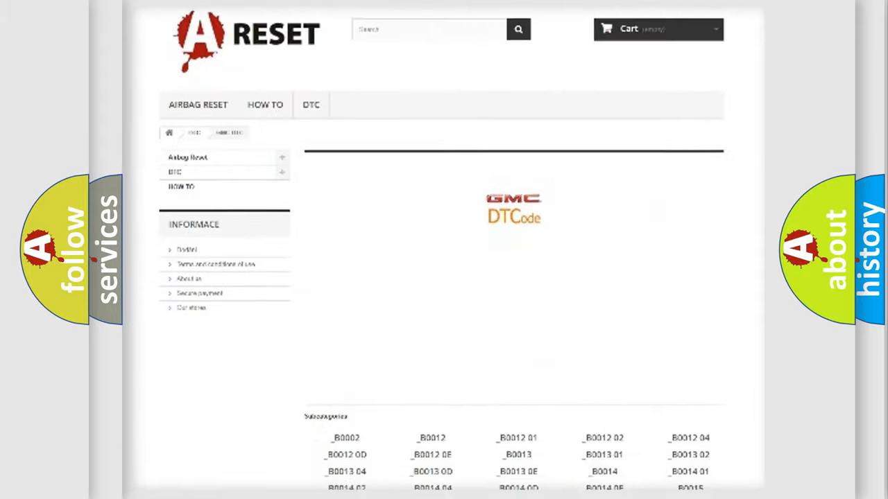
pyautogui.scroll(-3)
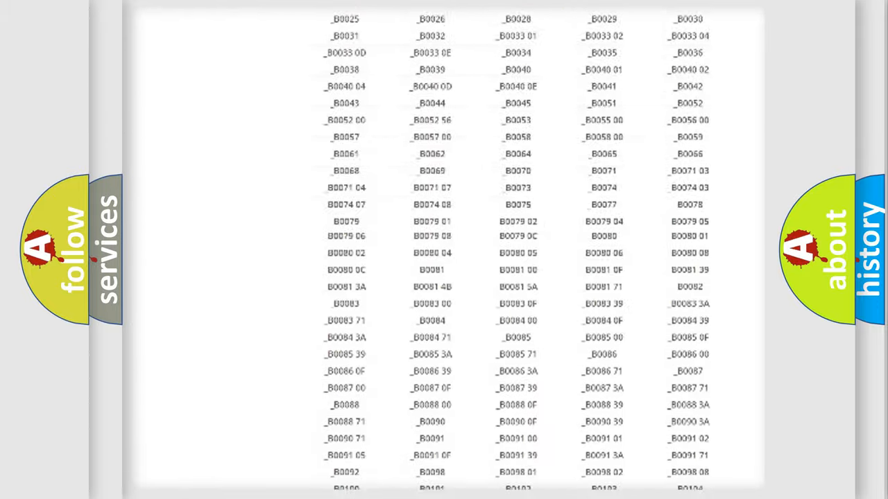